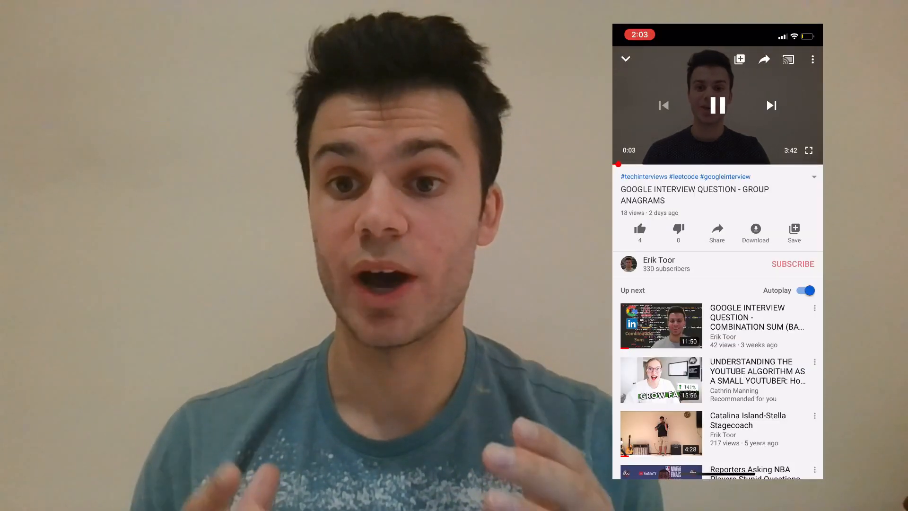
# Step: Replace the video title with 'FACEBOOK INTERVIEW QUESTION – MOVE ZEROES' and save
pyautogui.click(639, 229)
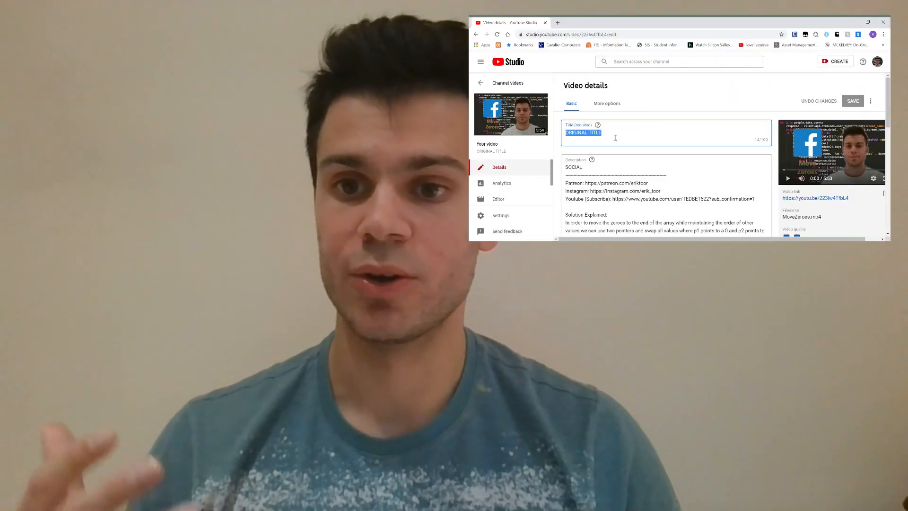
pyautogui.write('FACEBOOK INTERVIEW')
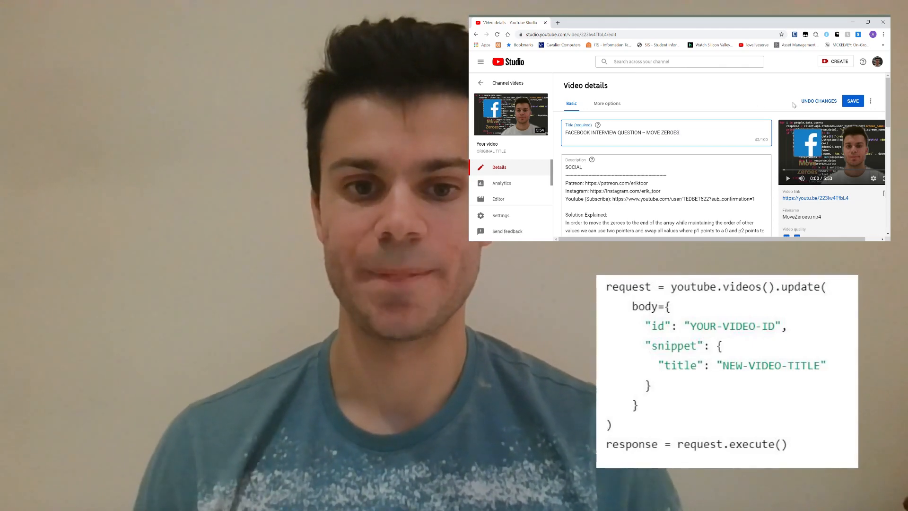
pyautogui.click(851, 100)
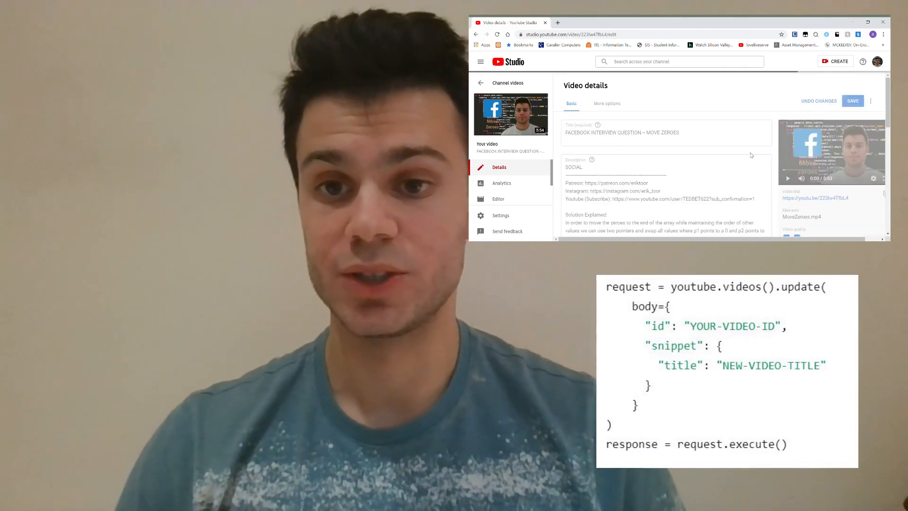
pyautogui.click(852, 101)
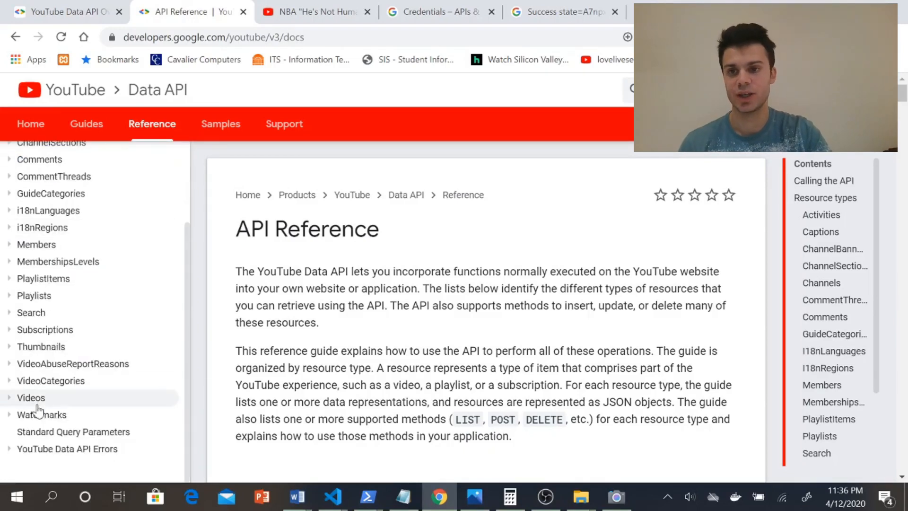
# Step: Open the Videos: list Try-it form and enter parts snippet,contentDetails,statistics
pyautogui.click(31, 397)
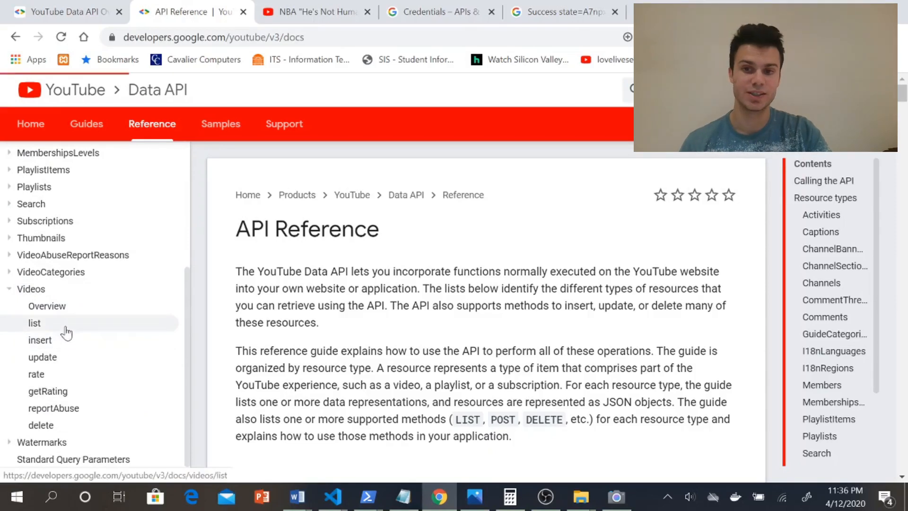
pyautogui.click(34, 322)
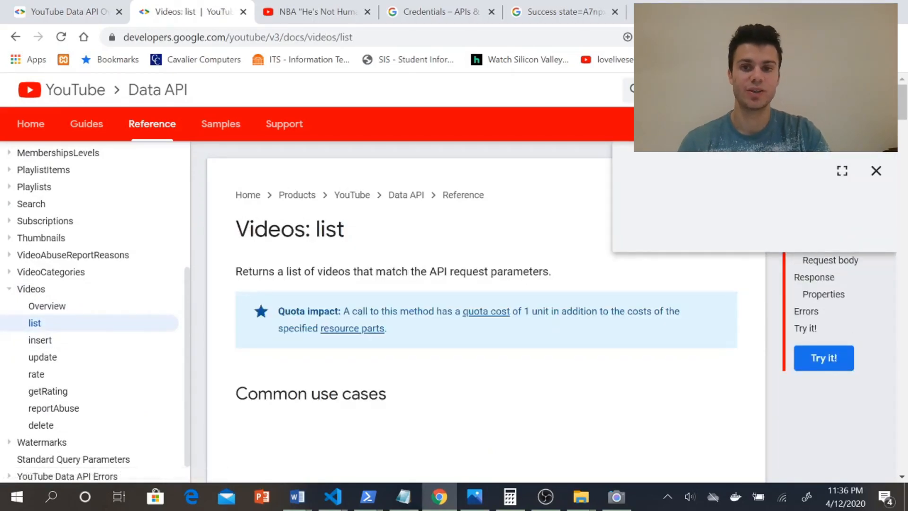
pyautogui.click(821, 357)
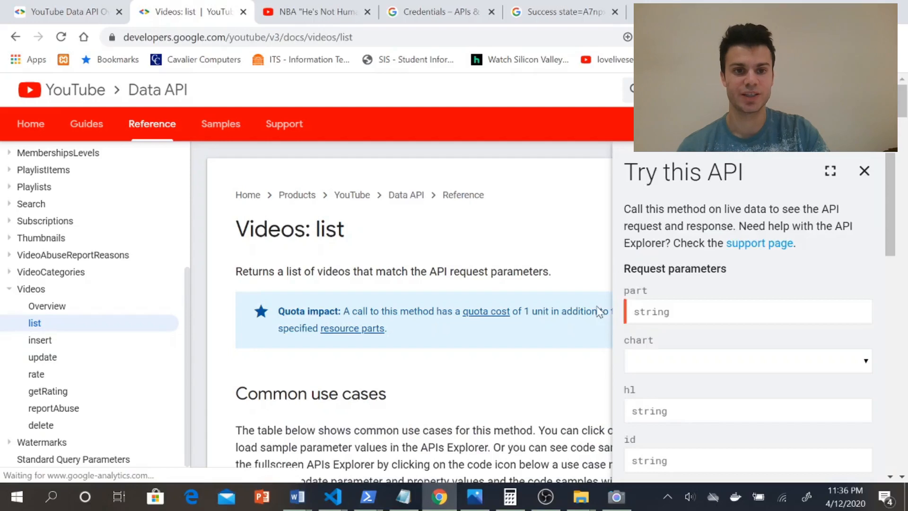
pyautogui.write('snippet,contentDetails,statistics')
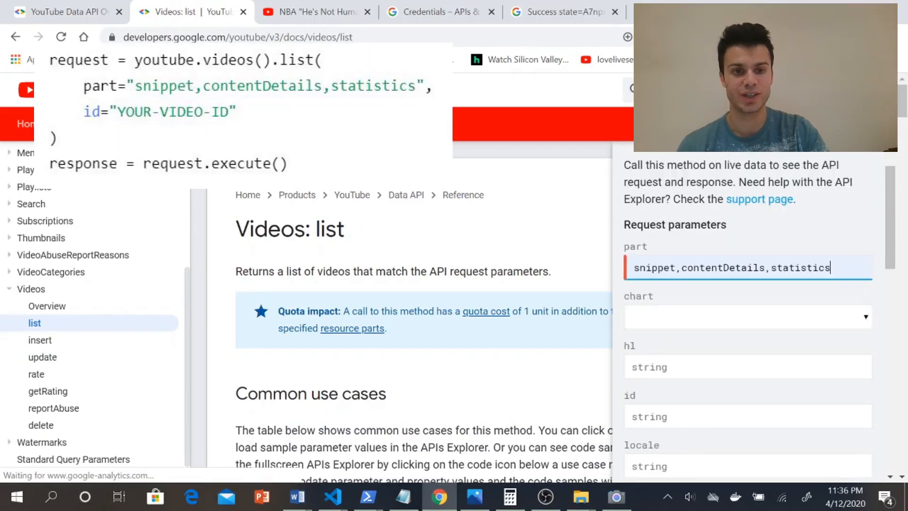
# Step: Fill in the NBA video's ID and execute the test request
pyautogui.click(313, 12)
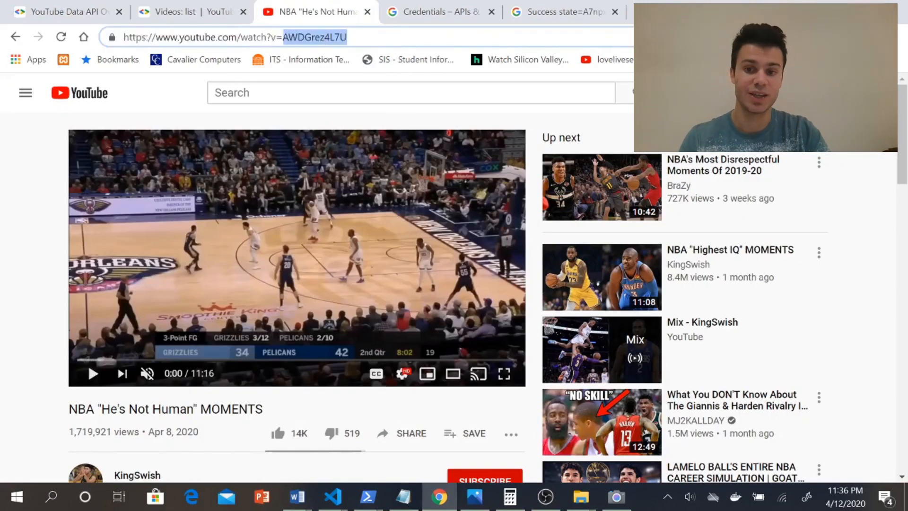
pyautogui.moveTo(191, 11)
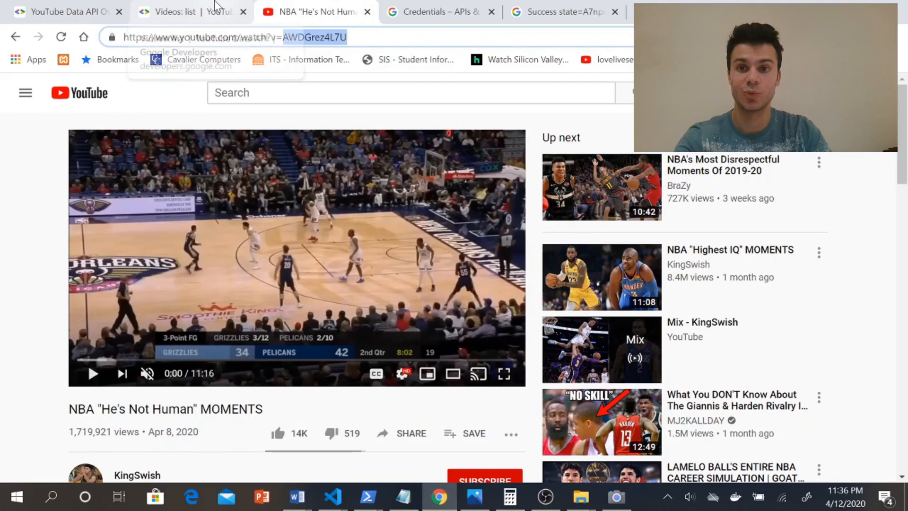
pyautogui.click(191, 11)
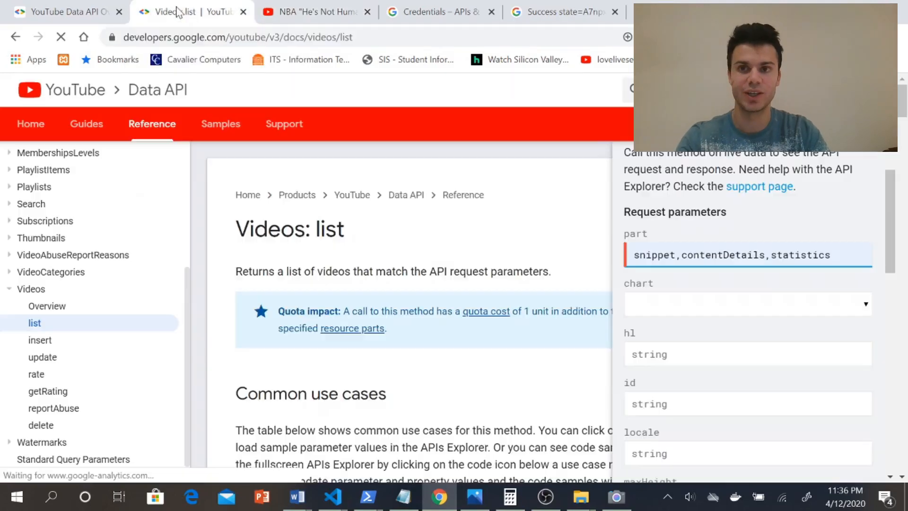
pyautogui.click(312, 11)
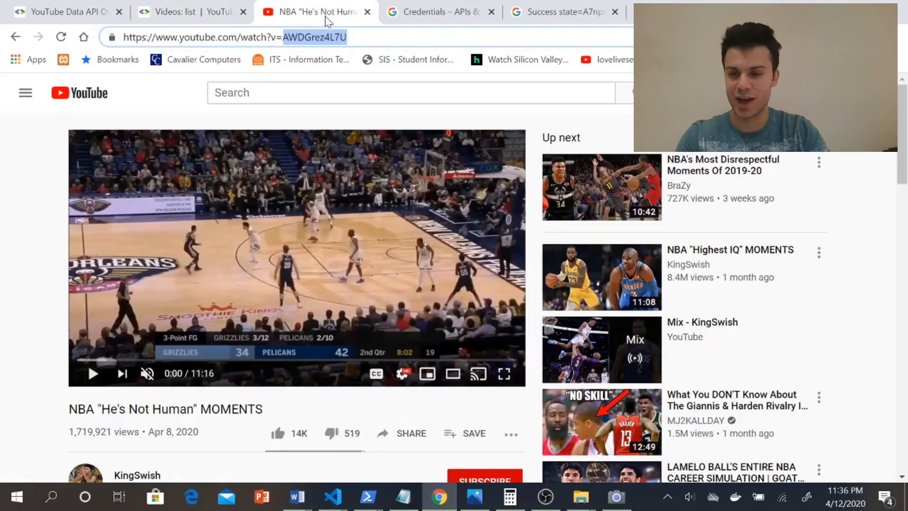
pyautogui.click(191, 11)
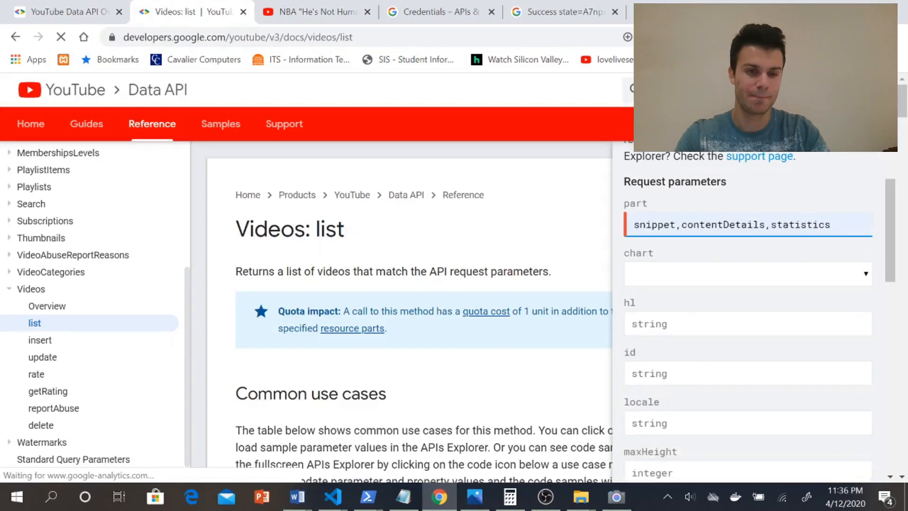
pyautogui.scroll(-3)
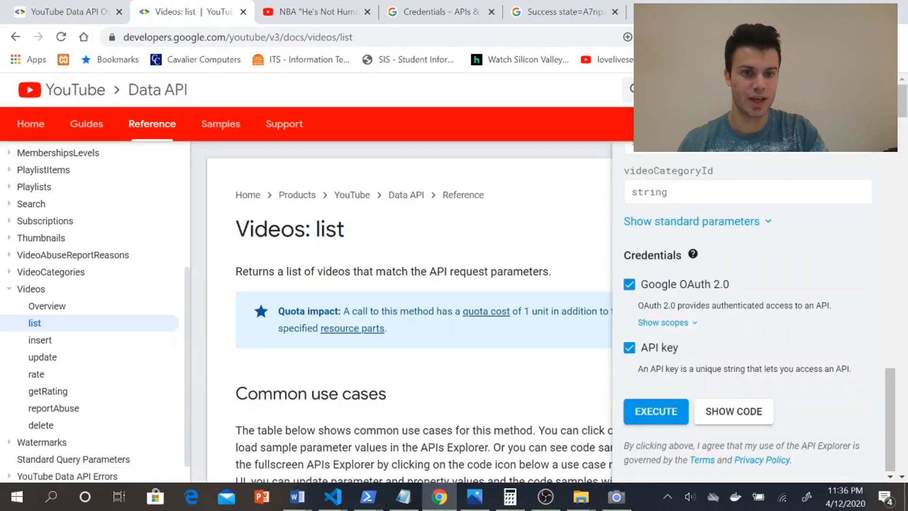
pyautogui.click(629, 284)
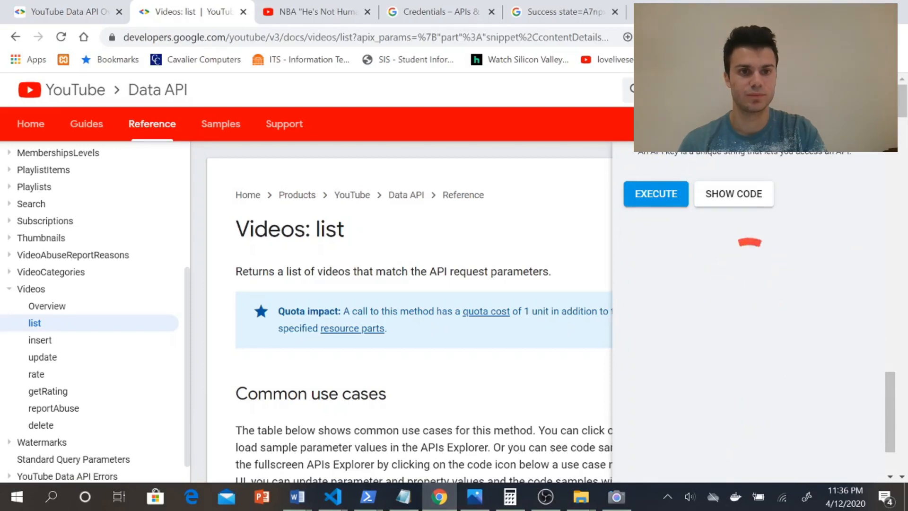
pyautogui.click(655, 193)
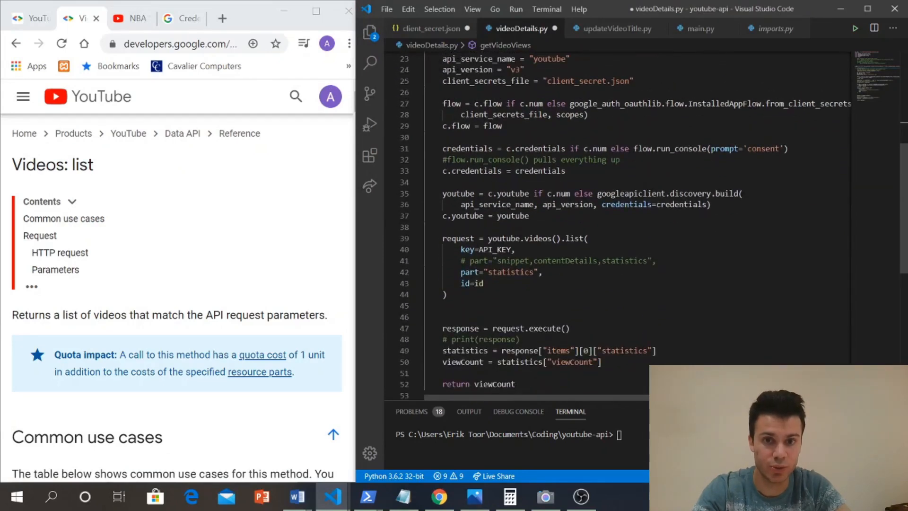
# Step: Run python main.py and review the changeVideoTitle request body in updateVideoTitle.py
pyautogui.moveTo(443, 238); pyautogui.dragTo(446, 295)
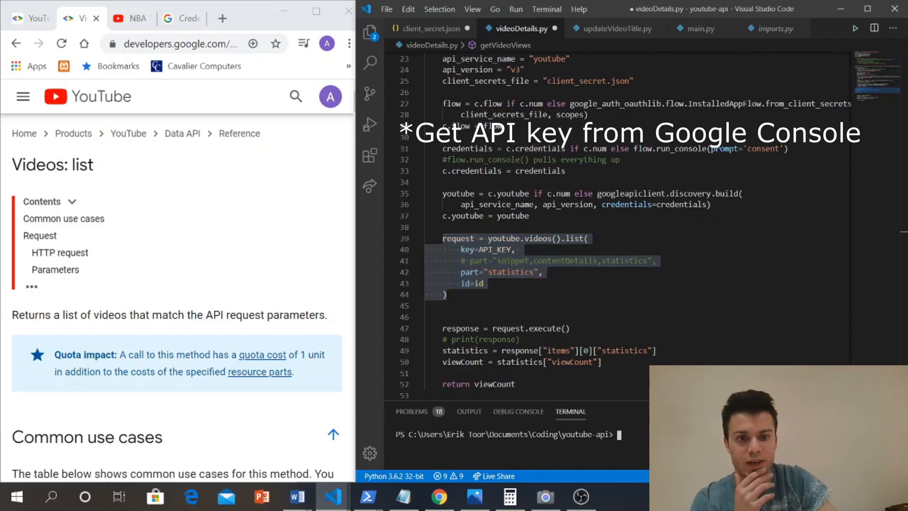
pyautogui.write('python')
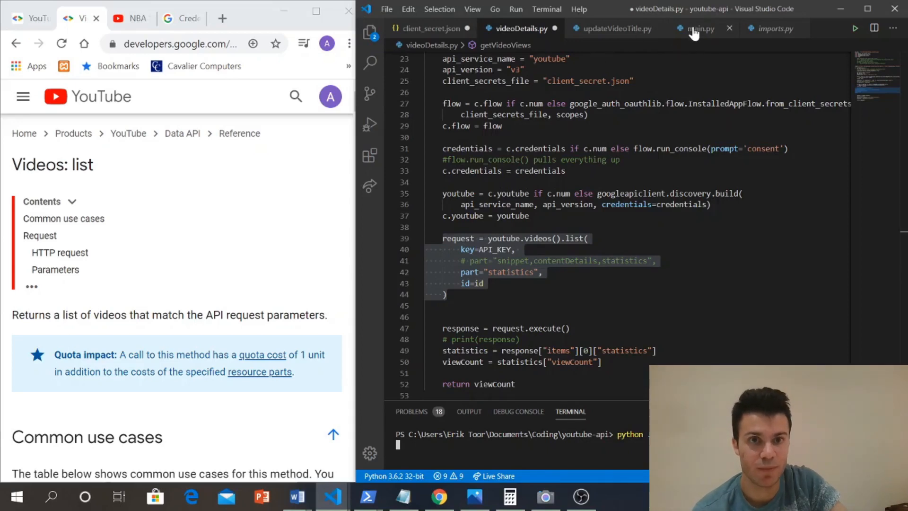
pyautogui.click(700, 29)
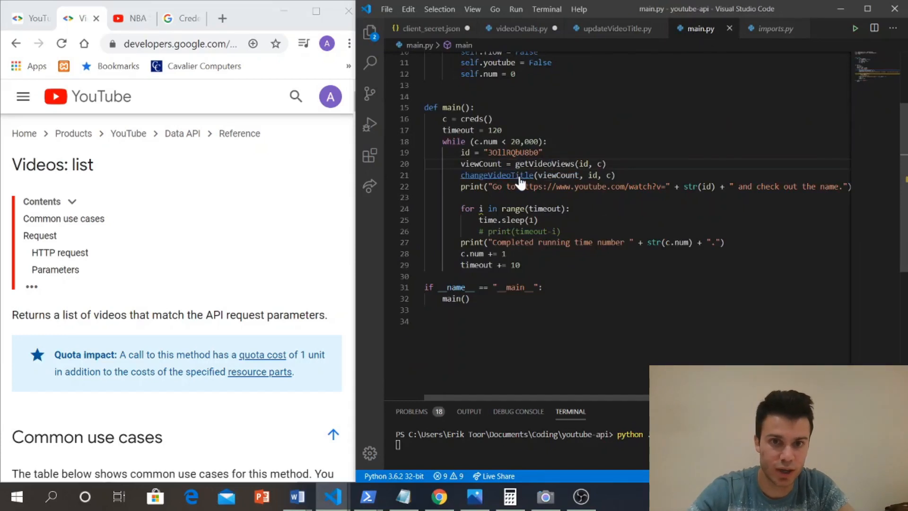
pyautogui.click(611, 29)
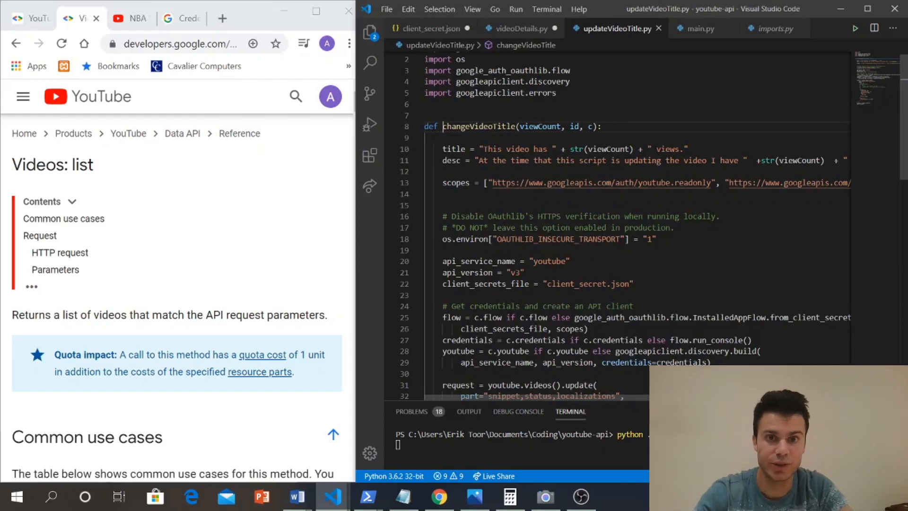
pyautogui.scroll(-3)
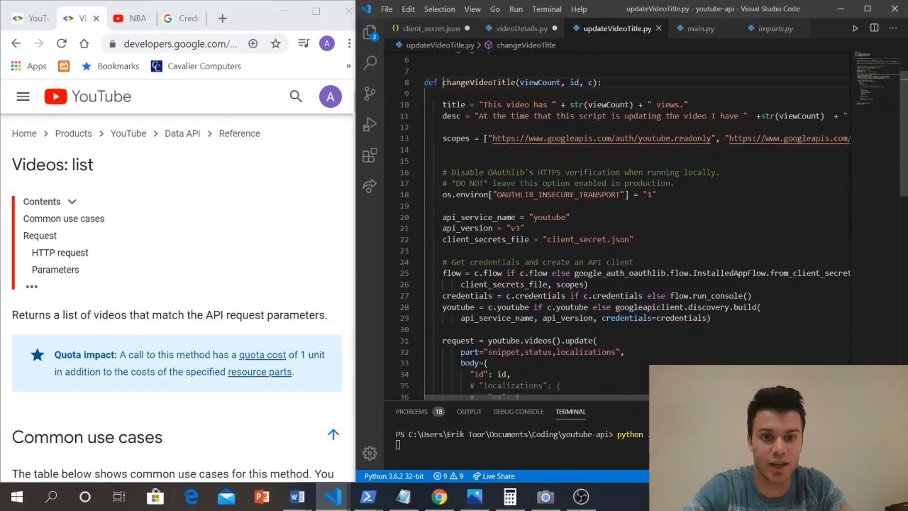
pyautogui.scroll(-3)
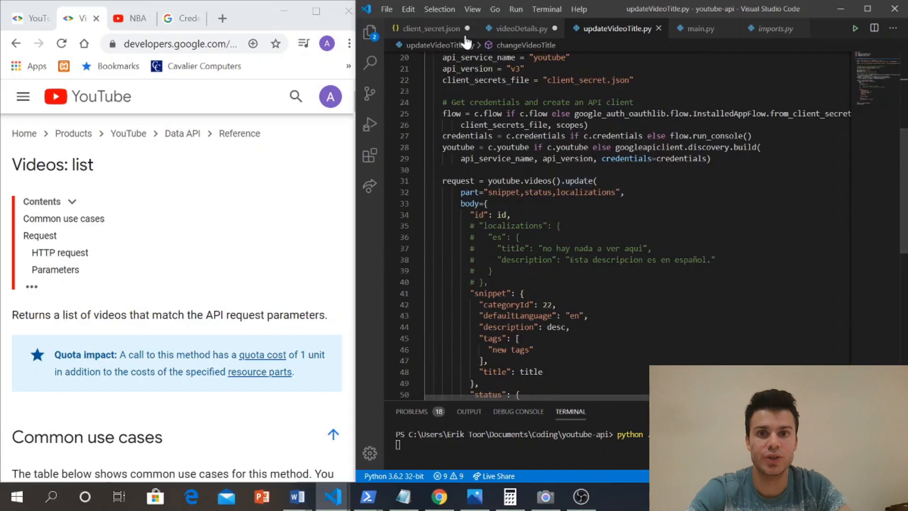
pyautogui.moveTo(519, 29)
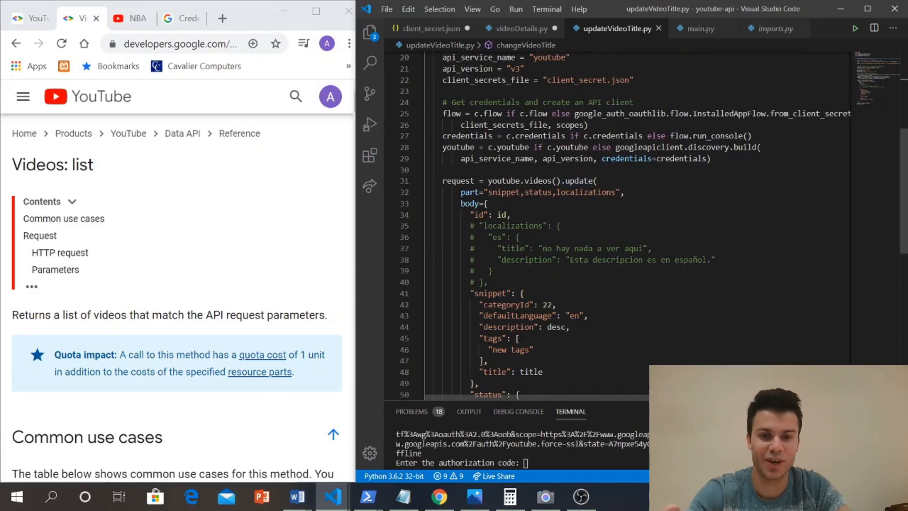
pyautogui.moveTo(519, 28)
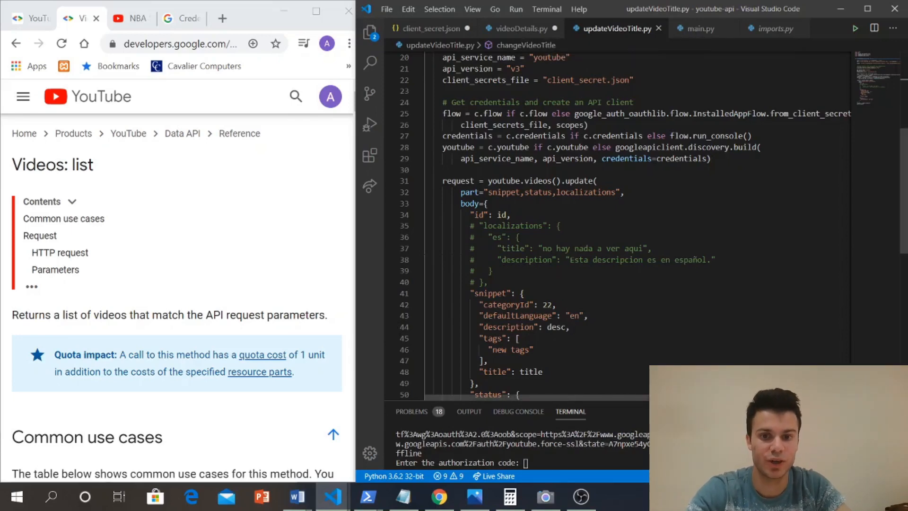
pyautogui.moveTo(568, 446)
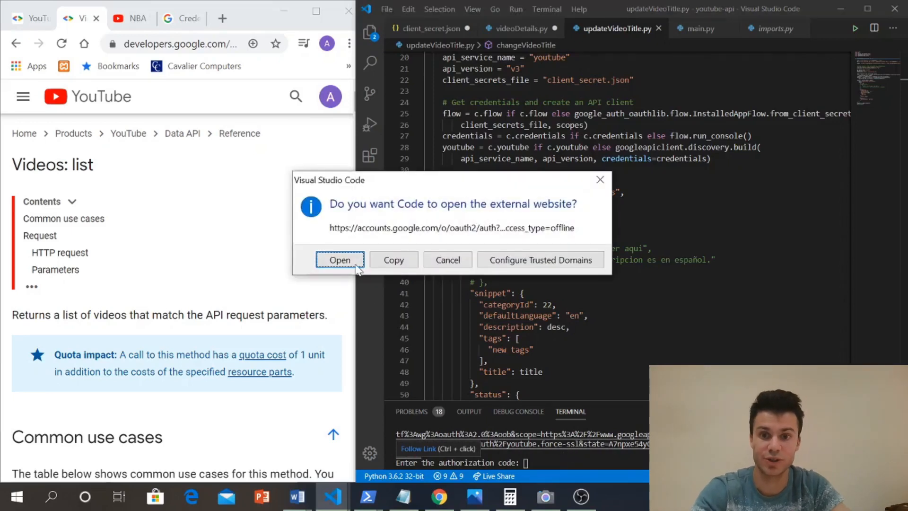
# Step: Open the terminal's Google OAuth URL in the external browser
pyautogui.click(339, 260)
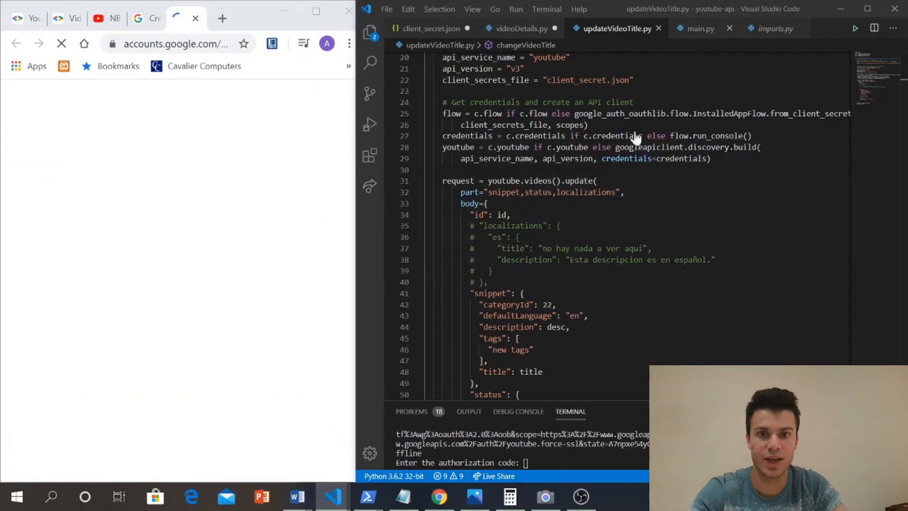
pyautogui.click(700, 28)
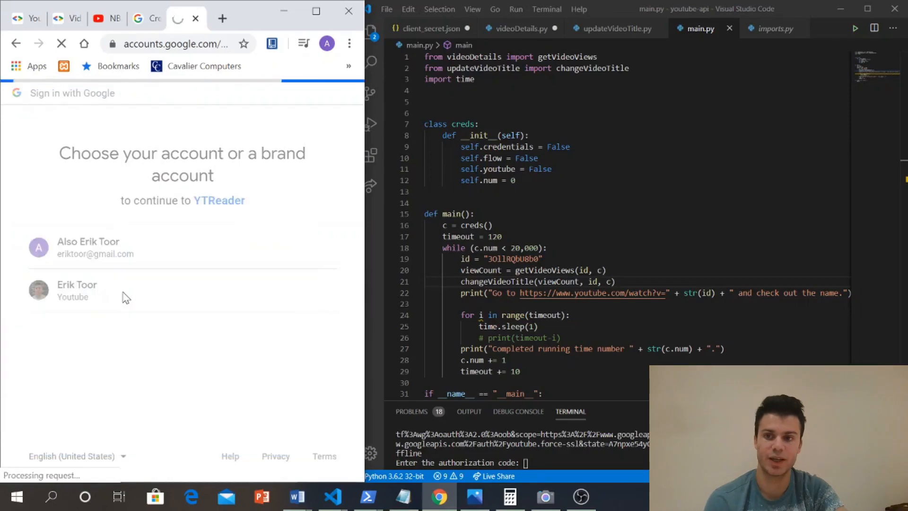
# Step: Choose the YouTube account, allow unverified YTReader access, and select the authorization code
pyautogui.click(77, 290)
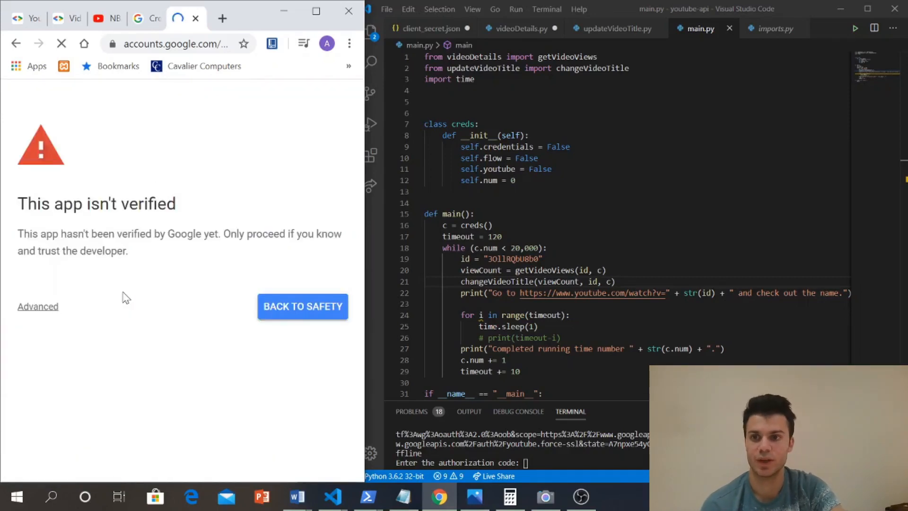
pyautogui.click(36, 306)
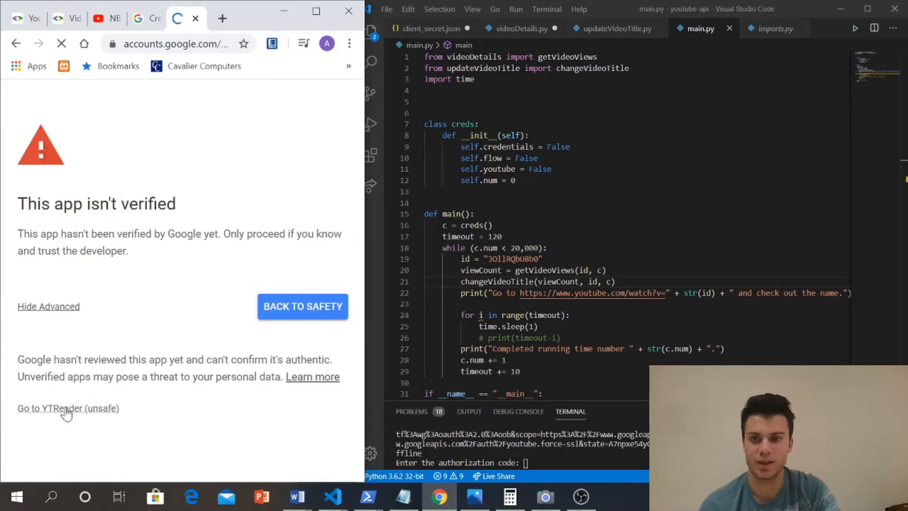
pyautogui.click(68, 408)
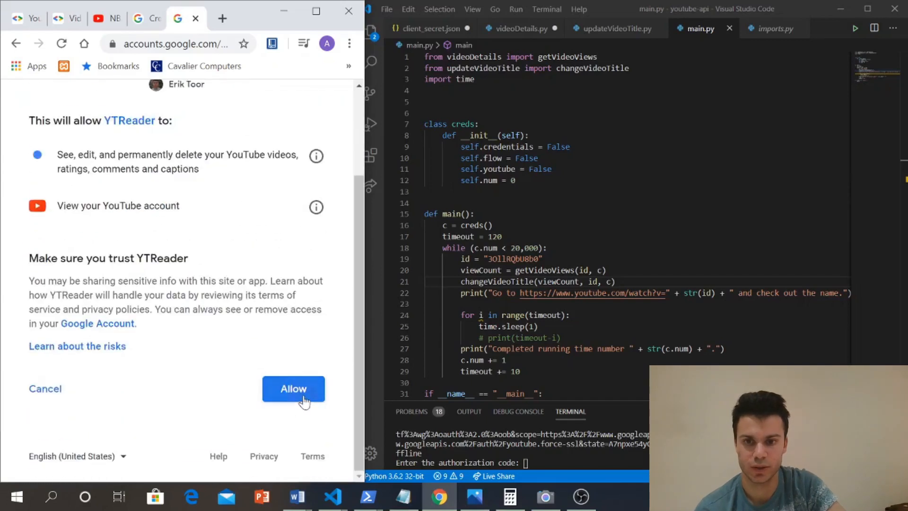
pyautogui.click(293, 388)
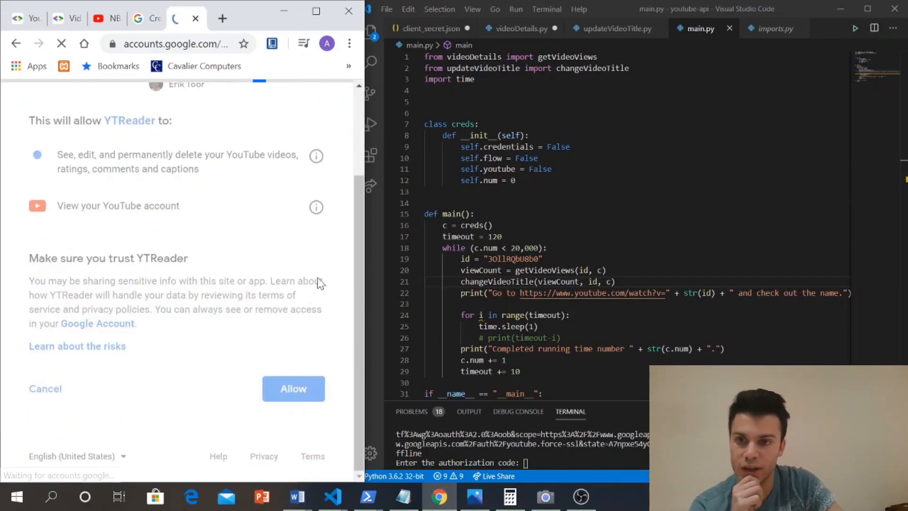
pyautogui.click(293, 388)
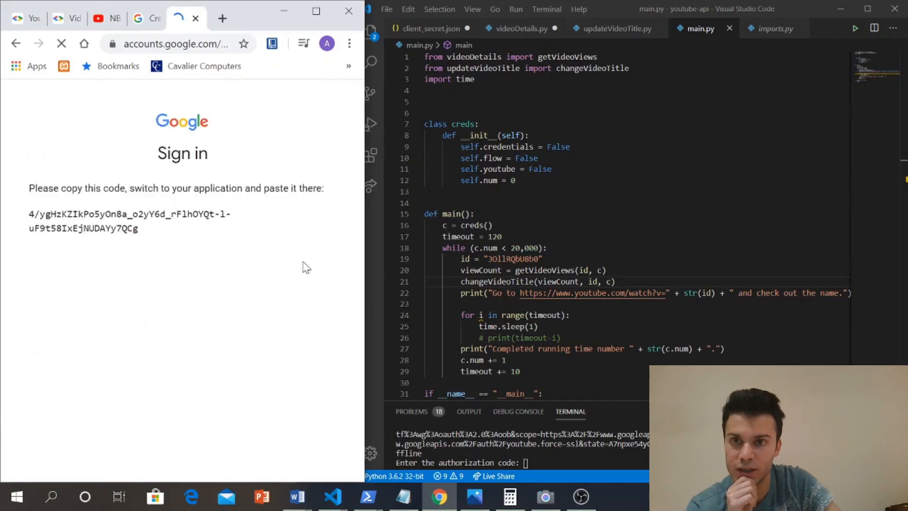
pyautogui.moveTo(321, 238)
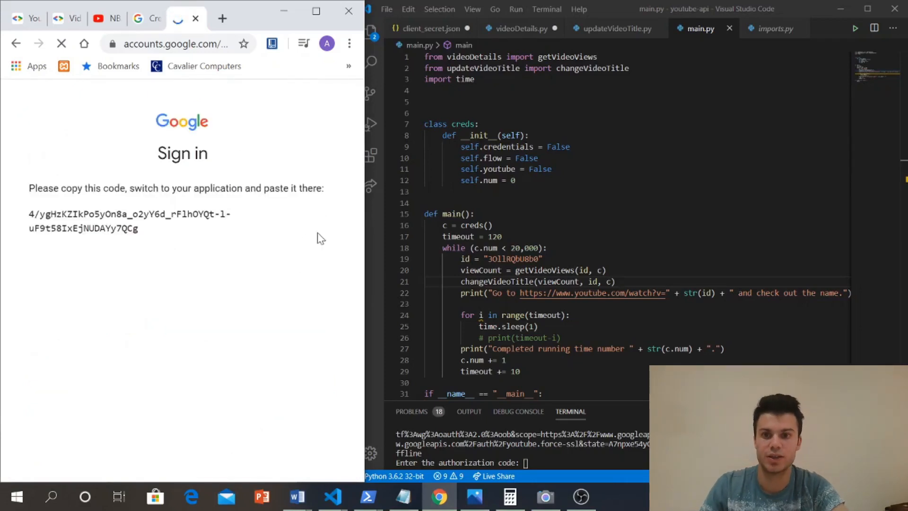
pyautogui.doubleClick(130, 221)
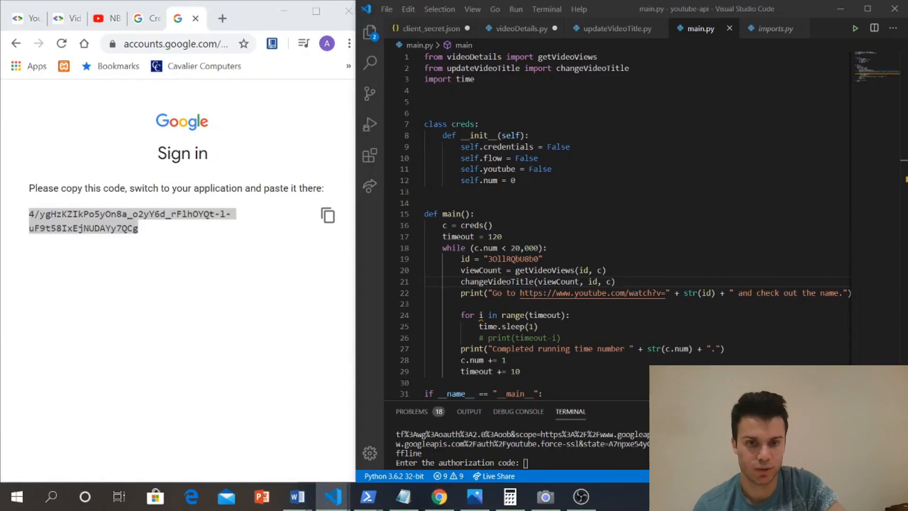
# Step: Paste the authorization code into the terminal and open the printed youtube.com video link
pyautogui.write('4/ygHzKZIkPo5yOn8a_o2yY6d_rFlhOYQt-1-uF9t58IxEjNUDAYy7QCg')
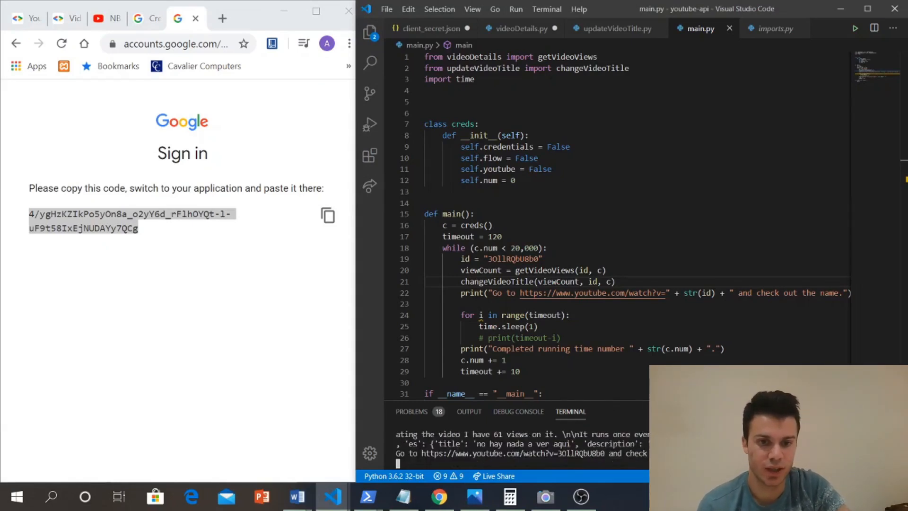
pyautogui.moveTo(511, 453)
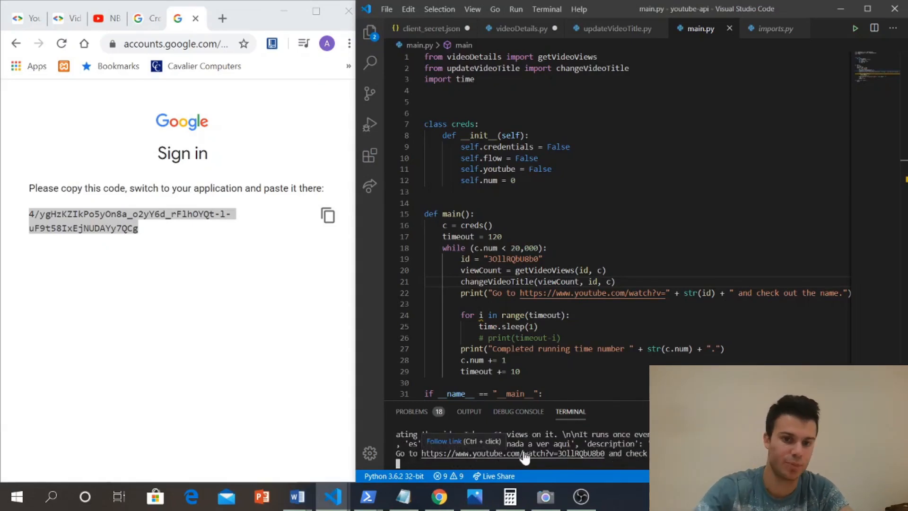
pyautogui.click(511, 453)
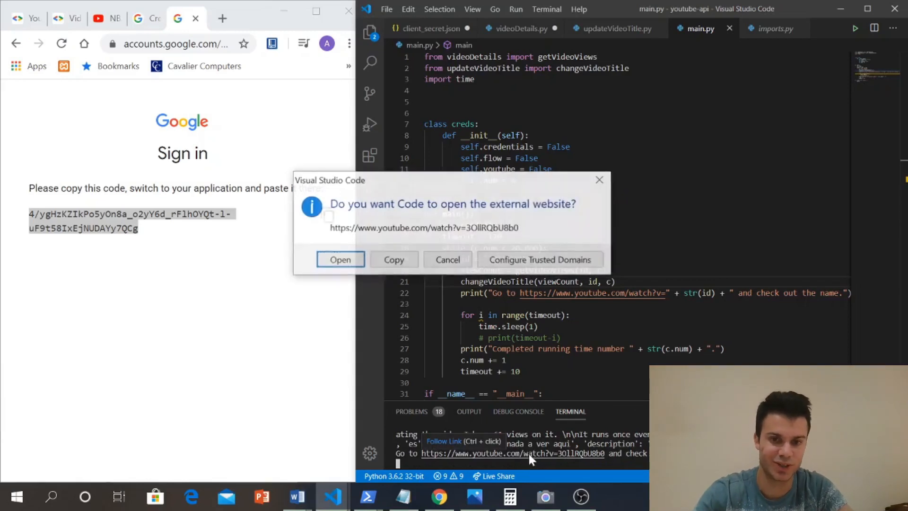